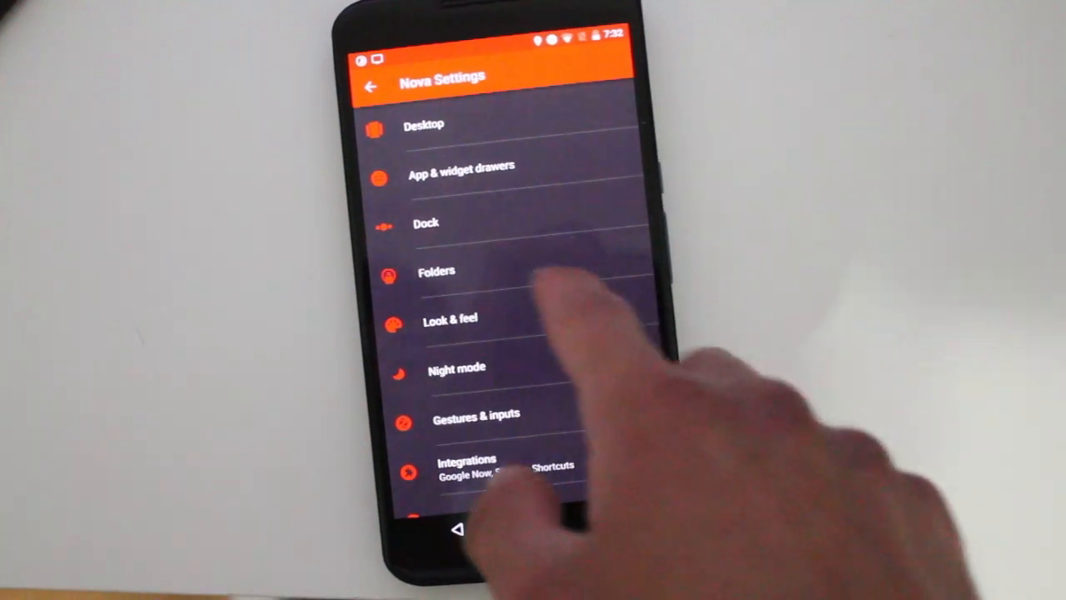
Step: Open Nova's Adaptive Icon Shape options, showing Square with legacy icon masking on
{"action": "left_click", "coordinate": [449, 319]}
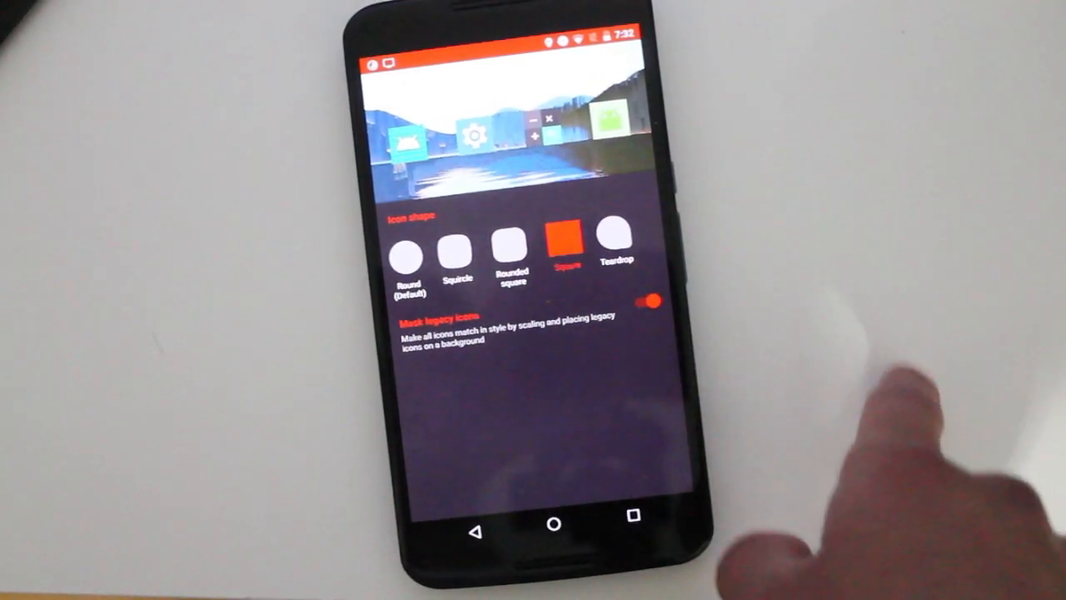
Step: Try the Teardrop icon shape, then settle on Squircle with legacy masking still on
{"action": "left_click", "coordinate": [617, 250]}
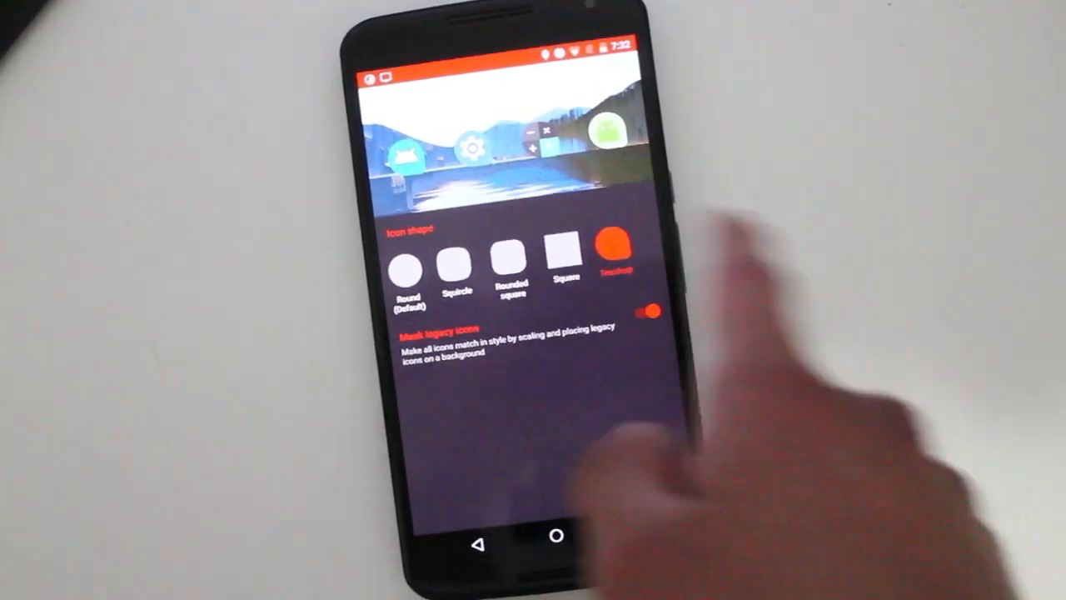
{"action": "left_click", "coordinate": [474, 250]}
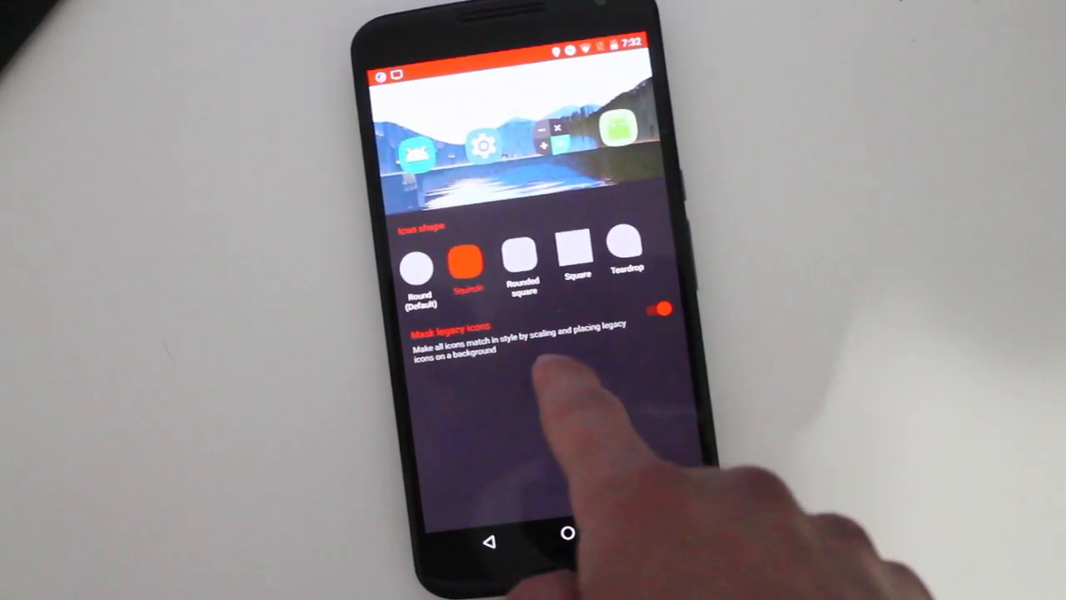
{"action": "left_click", "coordinate": [657, 308]}
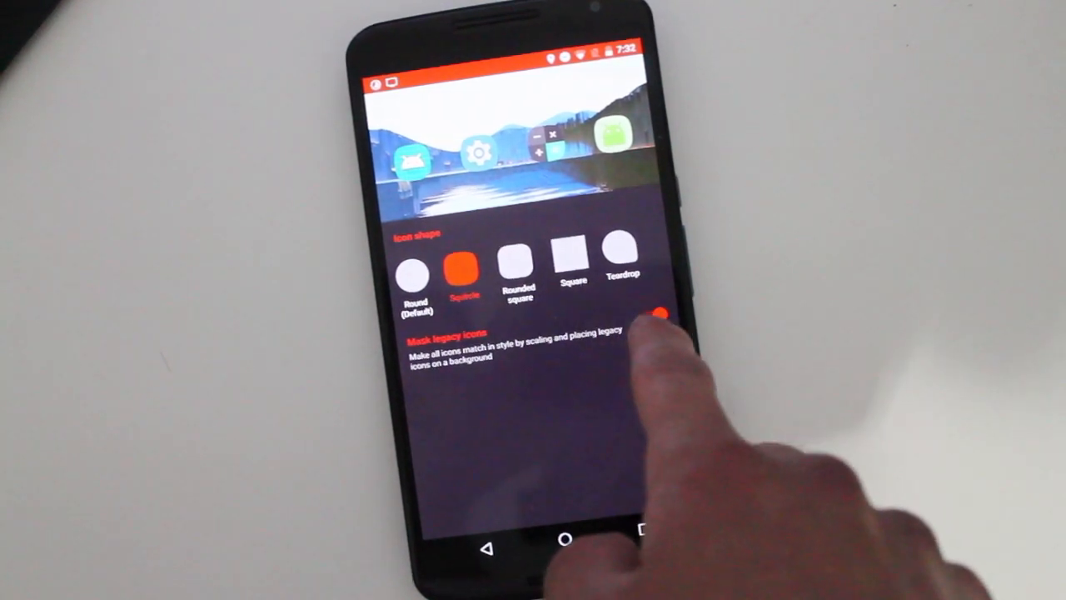
{"action": "left_click", "coordinate": [661, 313]}
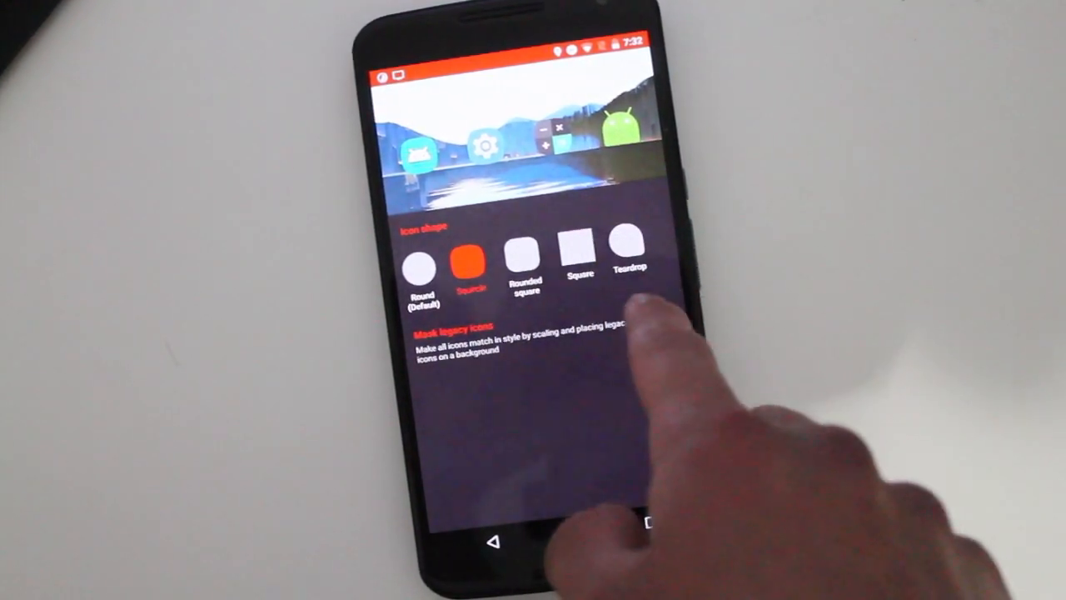
{"action": "left_click", "coordinate": [653, 307]}
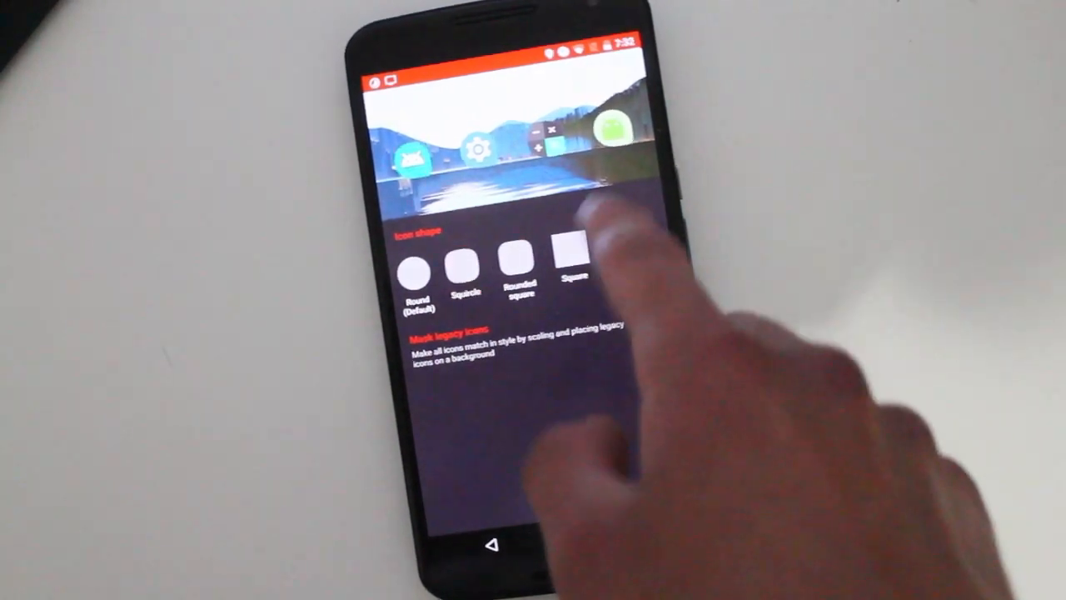
{"action": "left_click", "coordinate": [625, 250]}
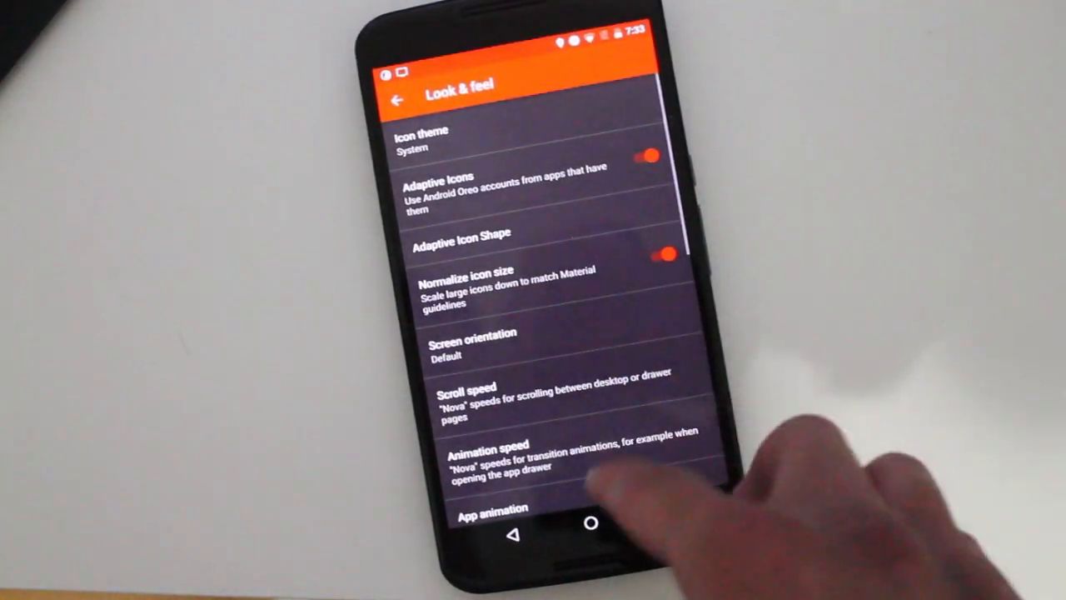
Step: Return to the home screen to view the squircle-shaped dock and app icons
{"action": "left_click", "coordinate": [591, 523]}
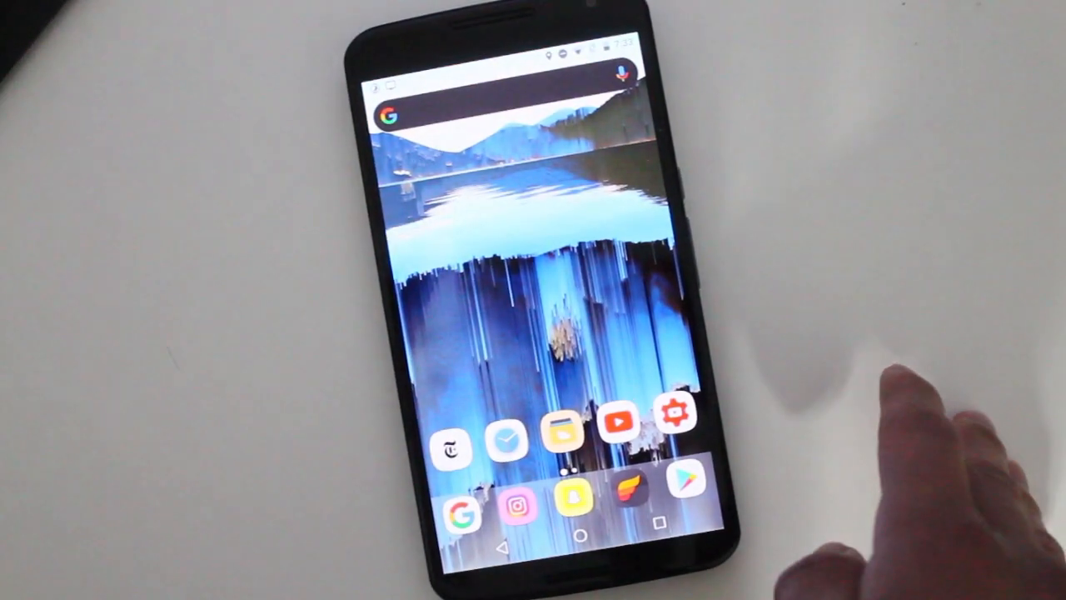